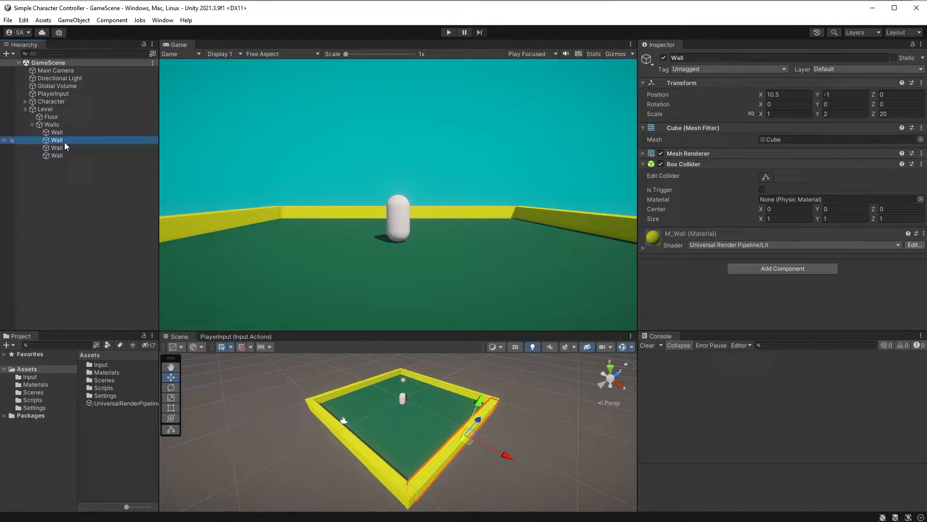
# - Inspect the Wall and Floor transforms, collapse Level, and select the Character capsule
pyautogui.click(57, 146)
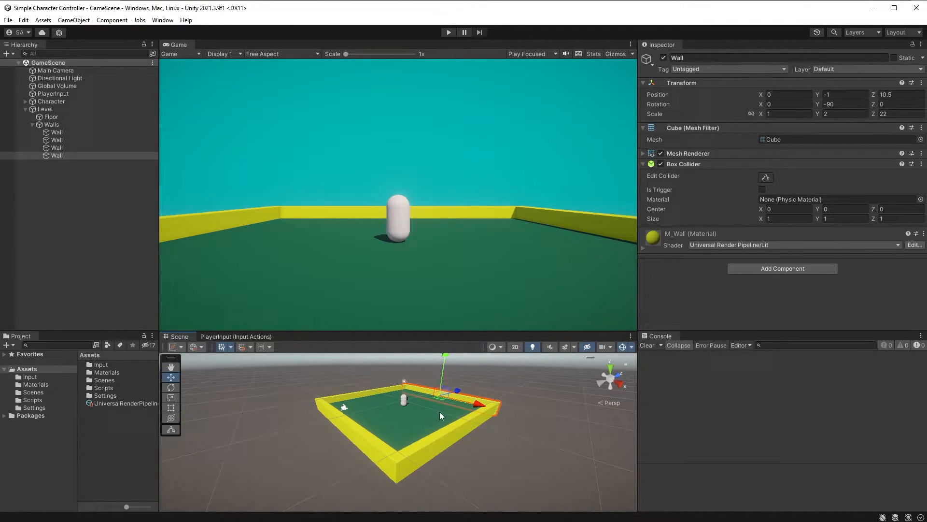
pyautogui.click(50, 116)
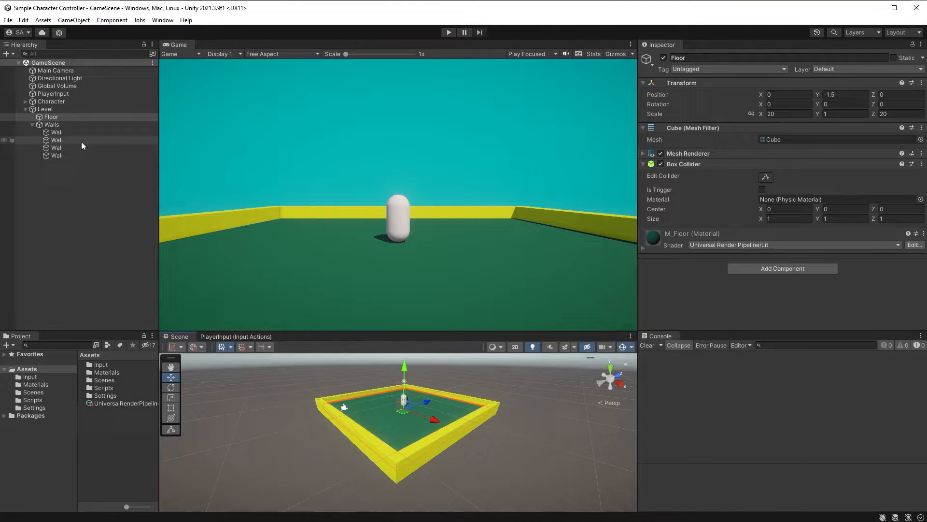
pyautogui.click(50, 102)
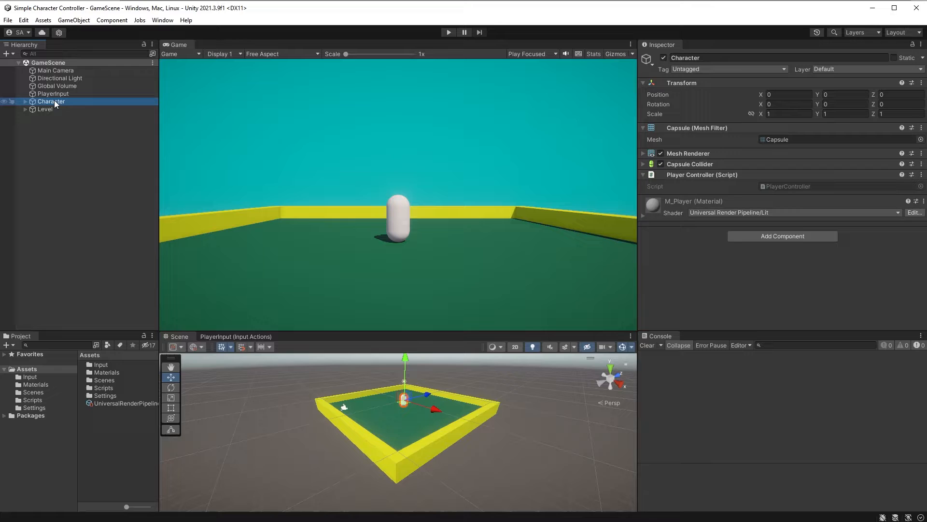
# - Add a Character Controller component to the capsule via the 'charact' search, then return to PlayerController.cs
pyautogui.click(782, 235)
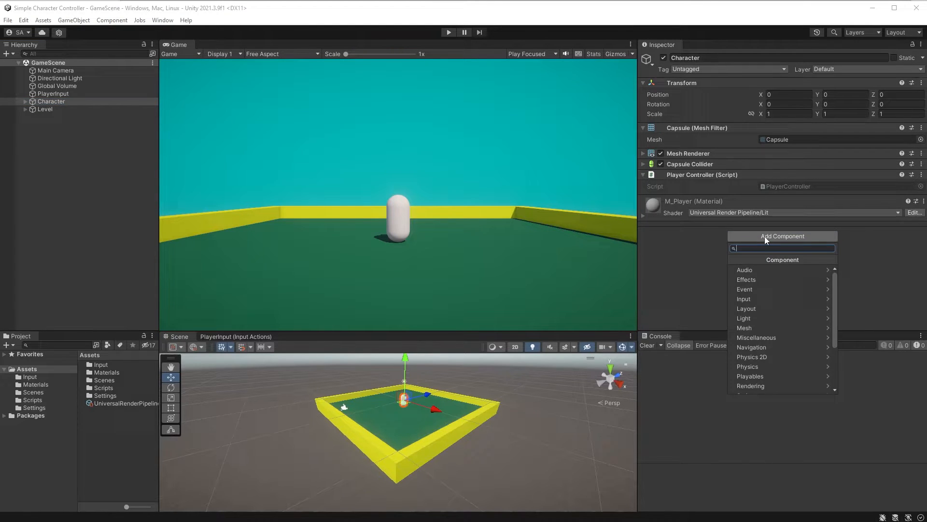
pyautogui.write('charact')
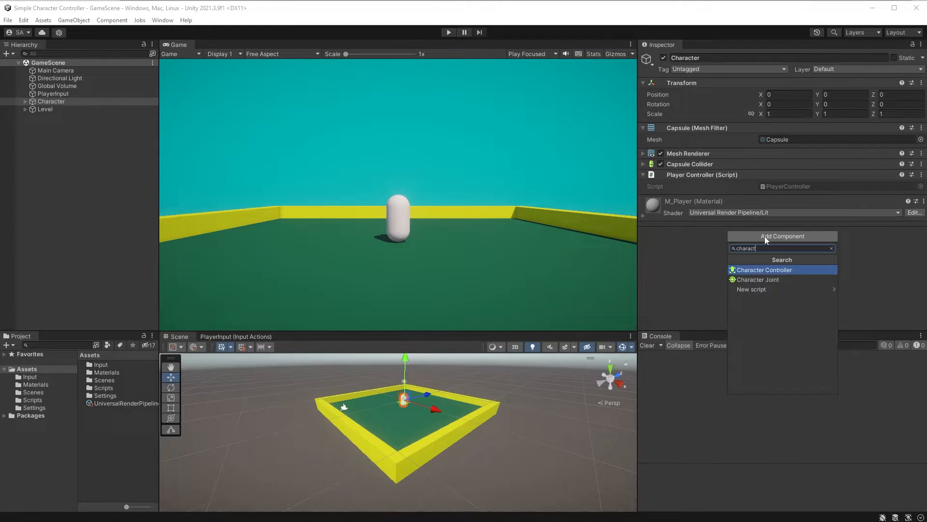
pyautogui.click(763, 270)
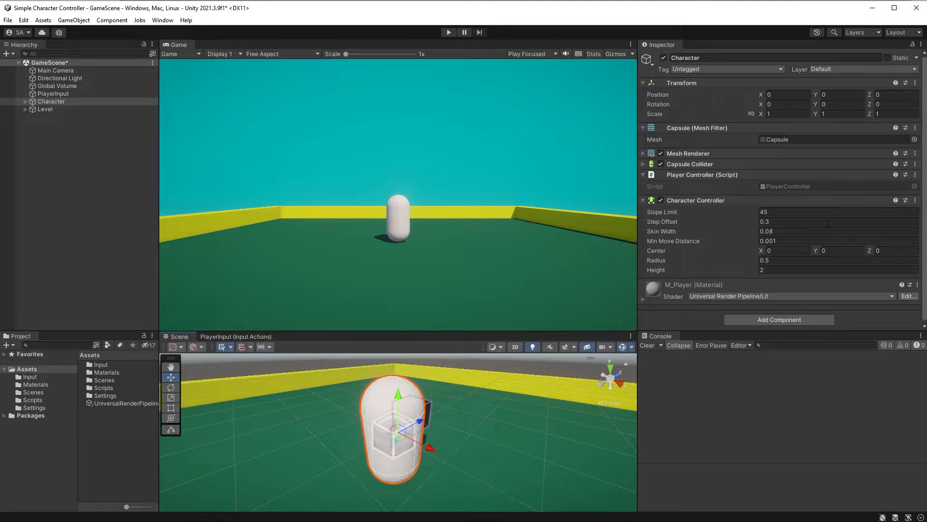
pyautogui.moveTo(677, 214)
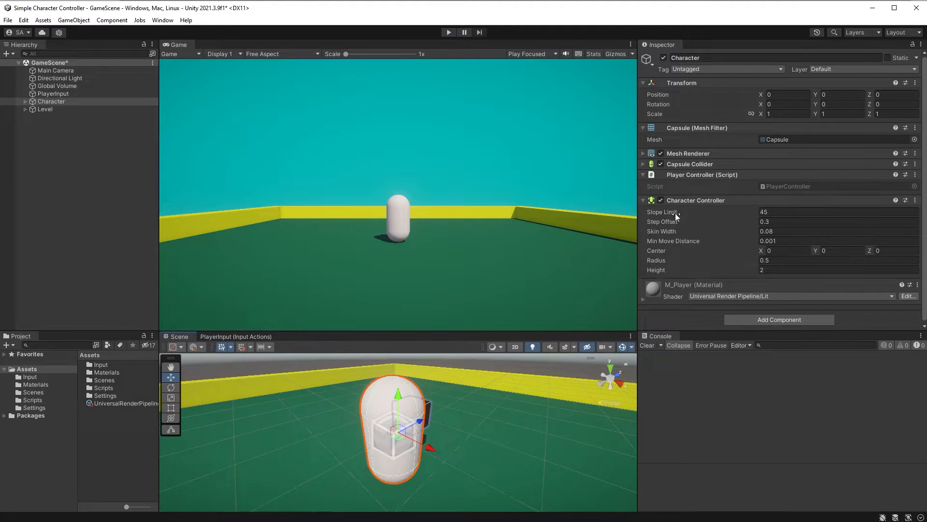
pyautogui.click(643, 200)
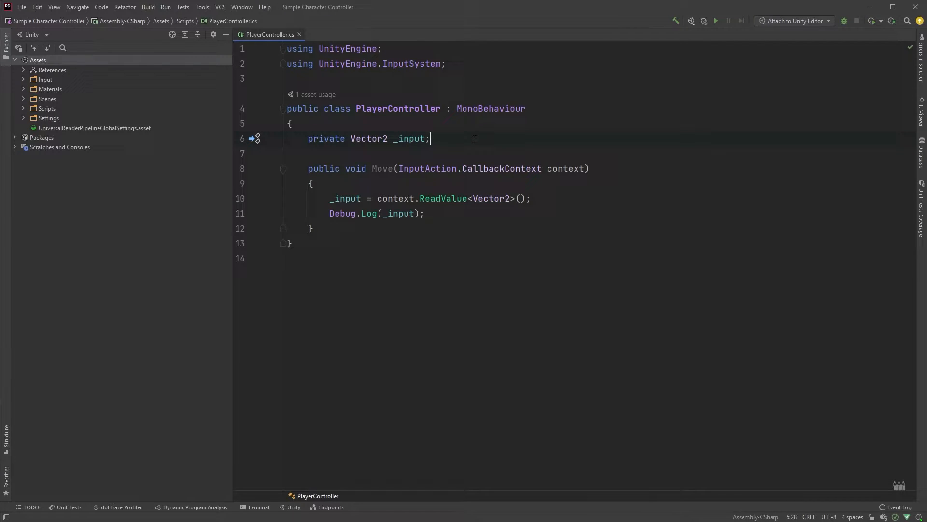
# - Declare 'private CharacterController _characterController;' in PlayerController
pyautogui.write('private')
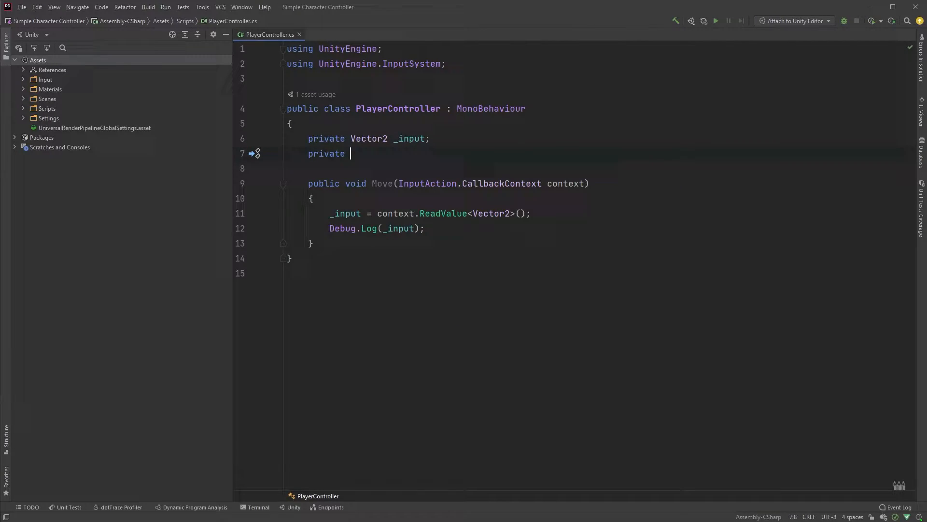
pyautogui.write('Charac')
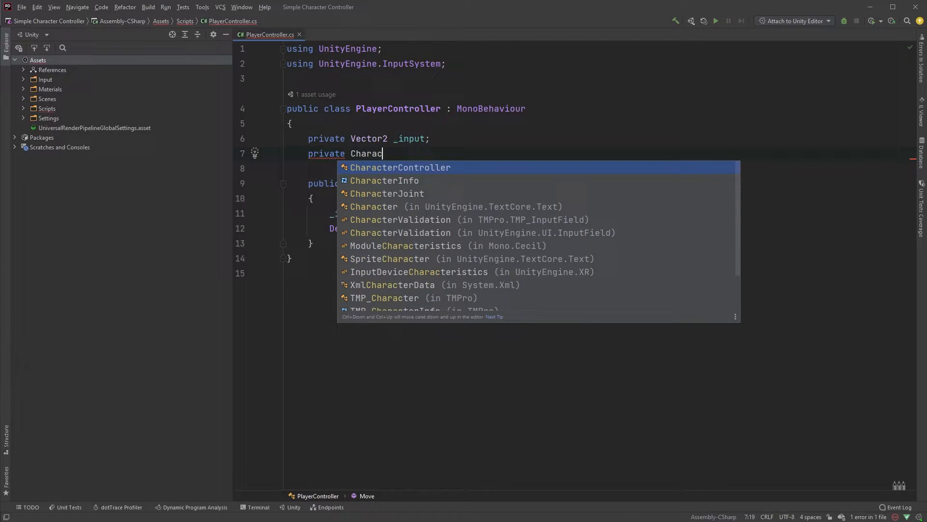
pyautogui.write('CharacterController _c')
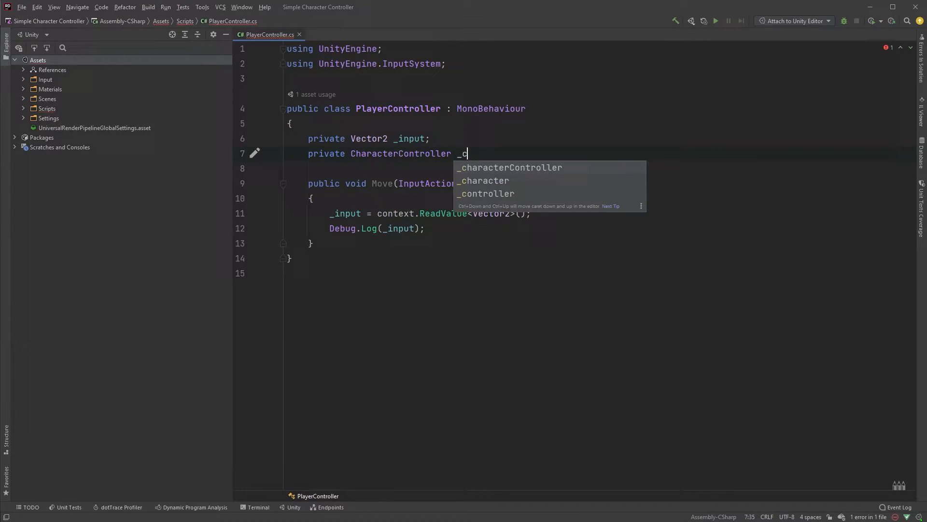
pyautogui.press('Tab')
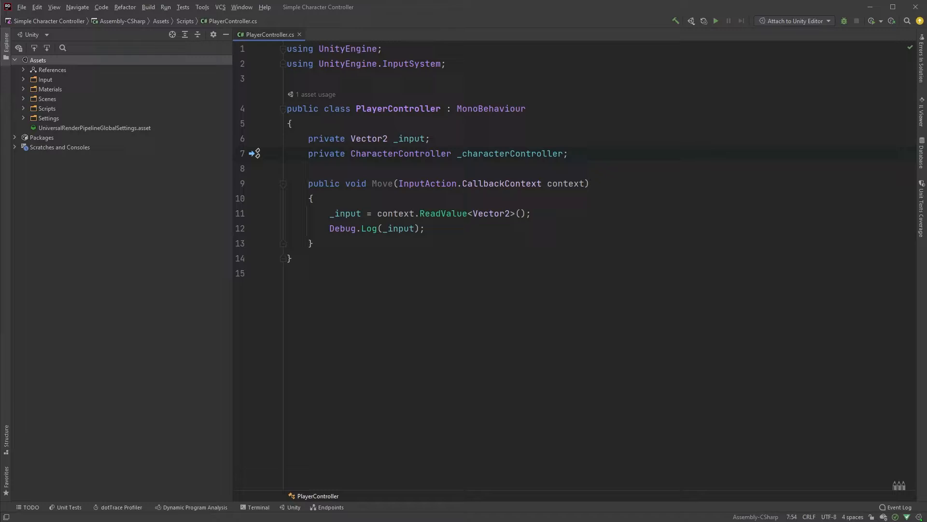
# - Add an Awake method assigning _characterController = GetComponent<CharacterController>()
pyautogui.write('awa')
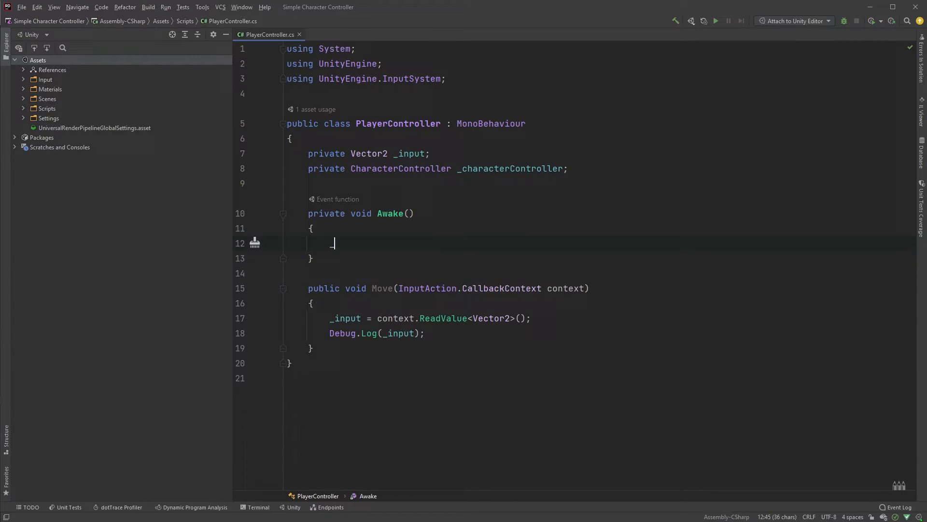
pyautogui.write('_characterController = GetComponent<>(')
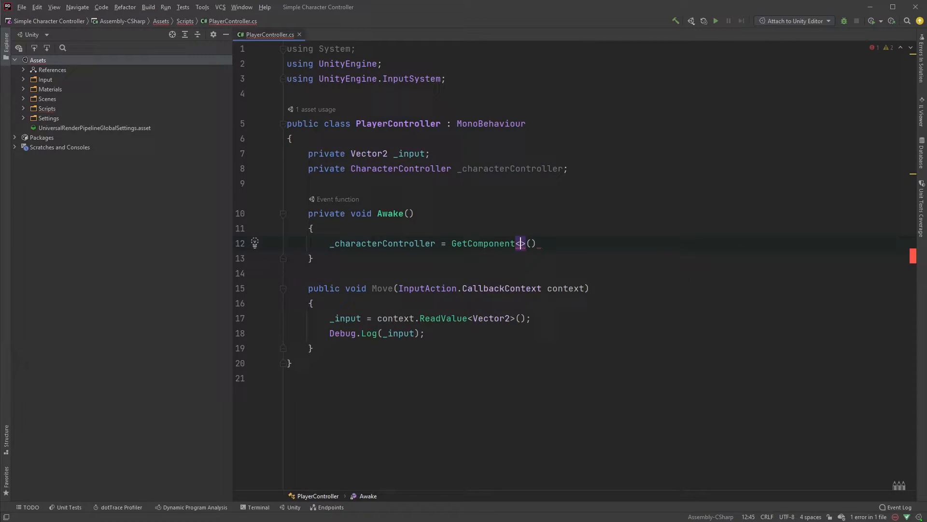
pyautogui.write('CharacterController')
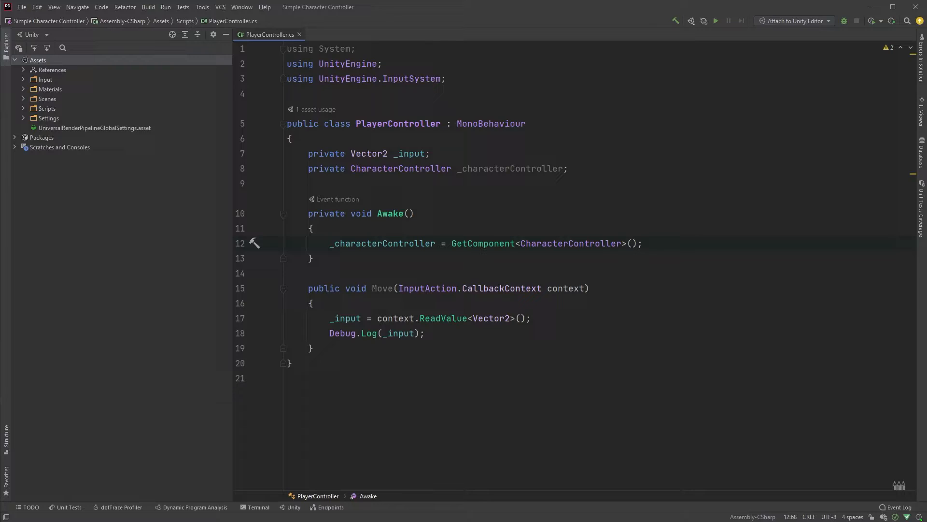
pyautogui.click(644, 244)
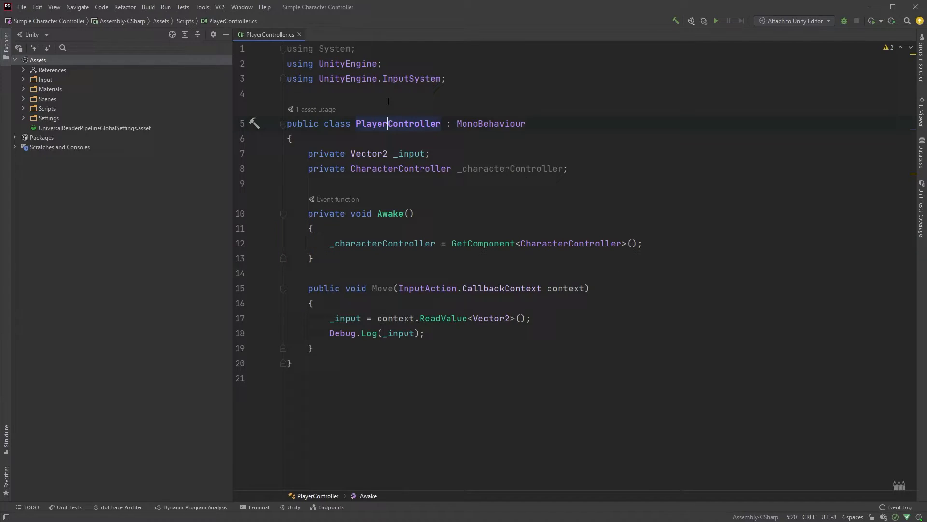
# - Add [RequireComponent(typeof(CharacterController))] above the PlayerController class
pyautogui.press('Enter')
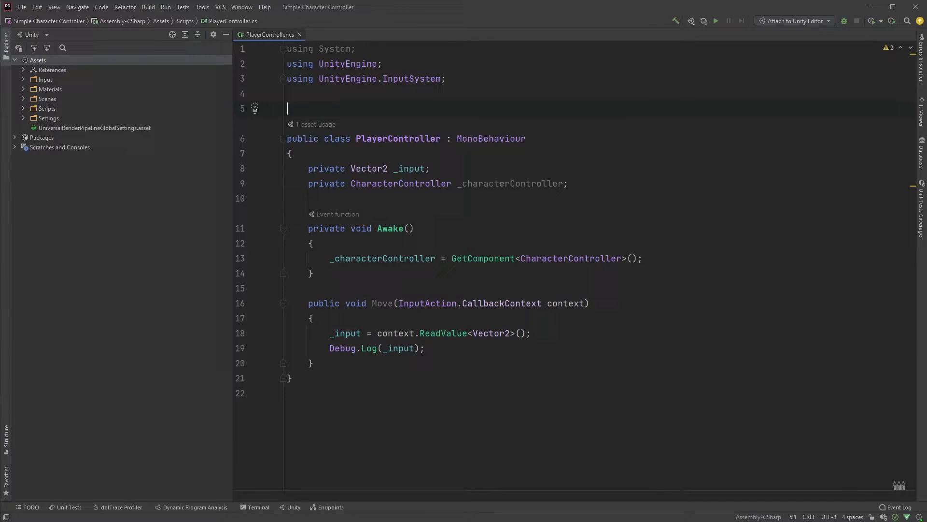
pyautogui.write('[RequireComponent(')
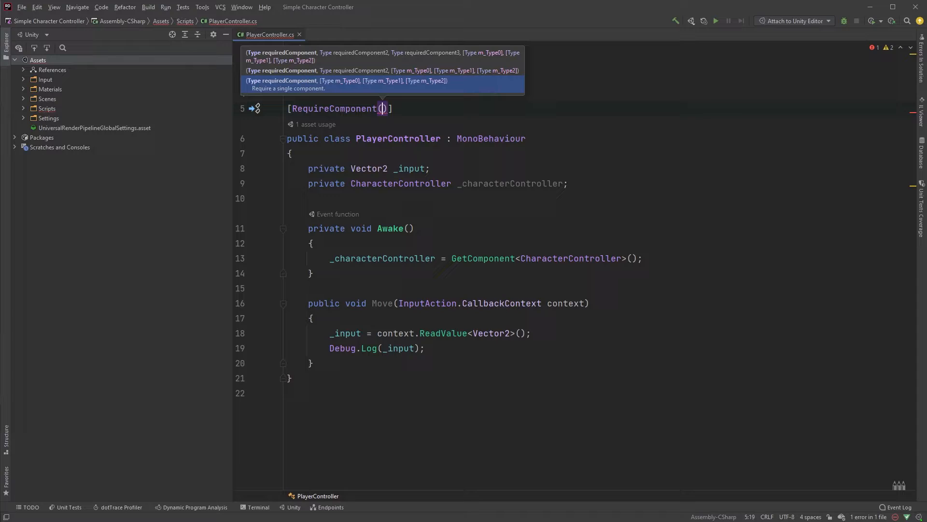
pyautogui.write('typ')
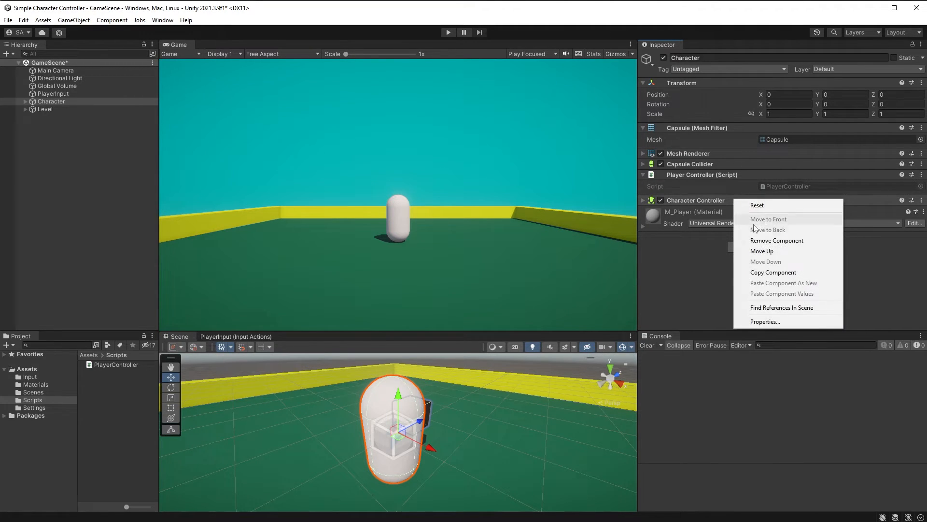
pyautogui.click(777, 241)
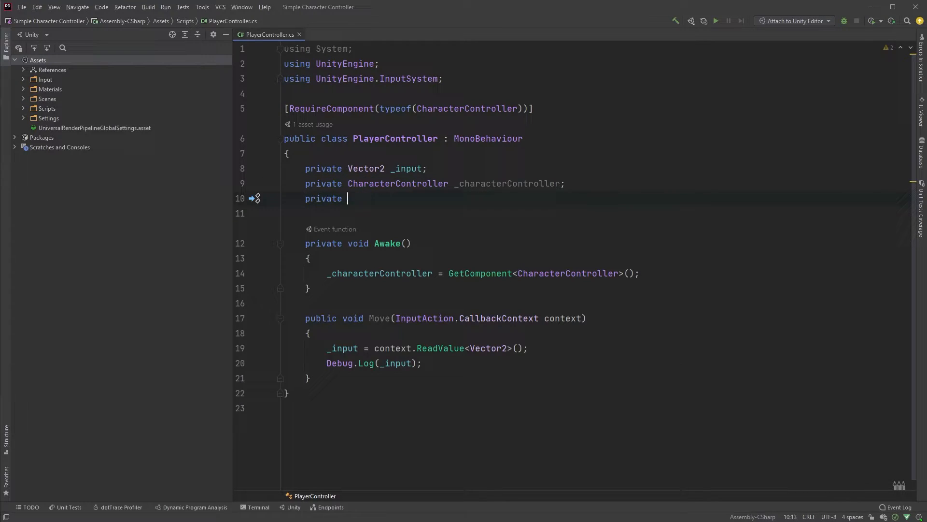
# - Declare 'private Vector3 _direction;' and '[SerializeField] private float speed;' fields
pyautogui.write('Vector3')
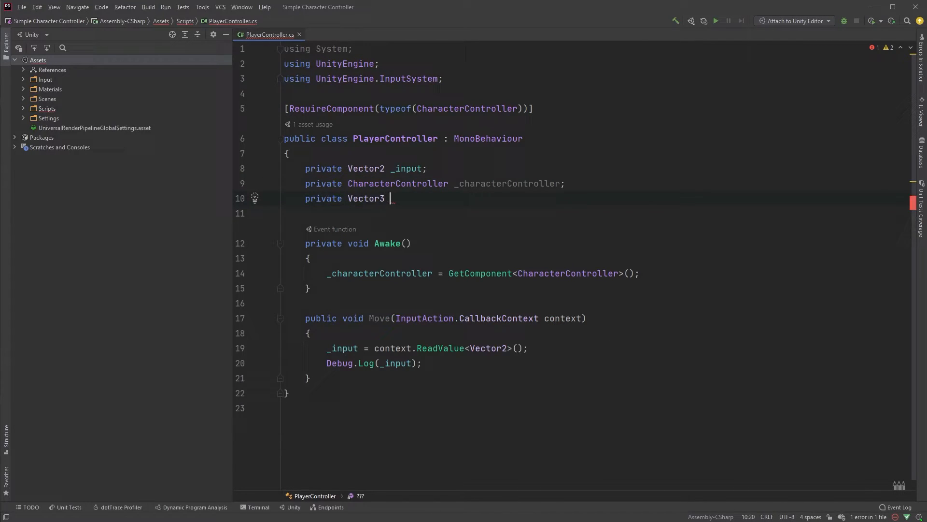
pyautogui.write('_direction;')
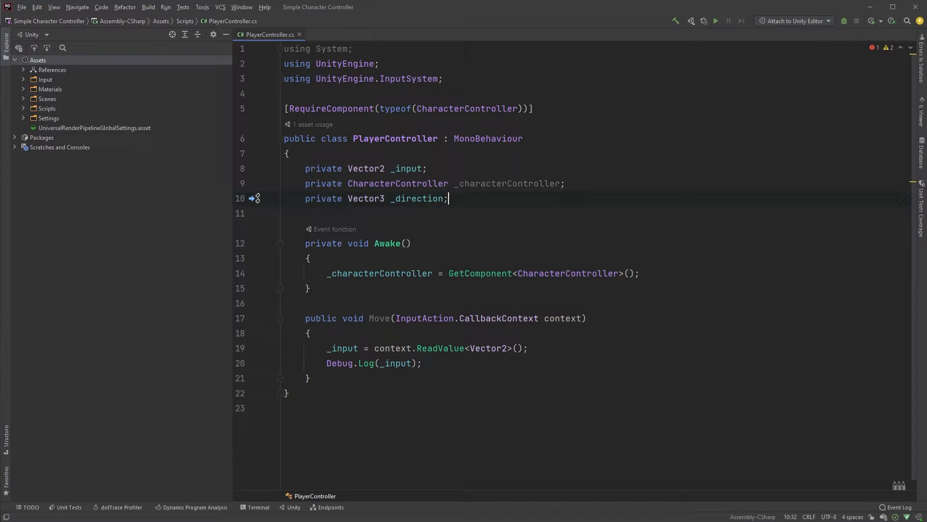
pyautogui.press('Enter')
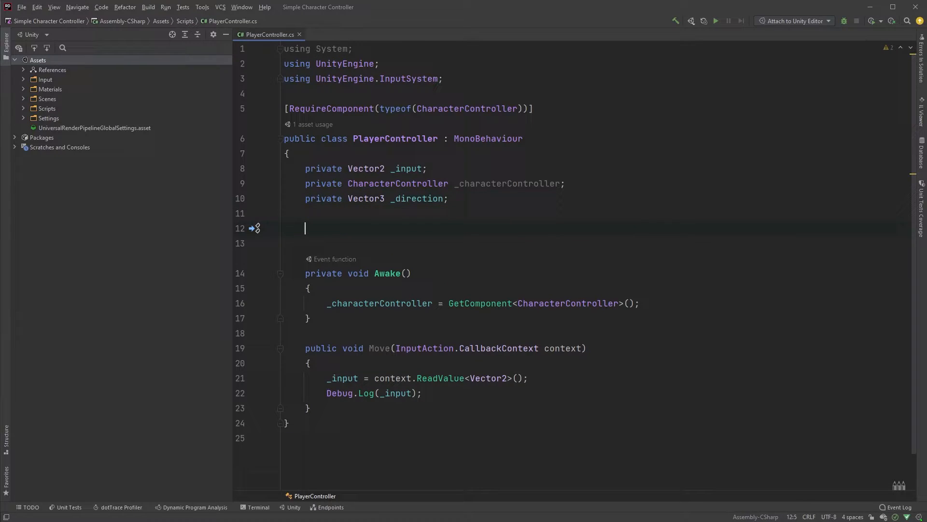
pyautogui.write('[SerializeField] private float speed;')
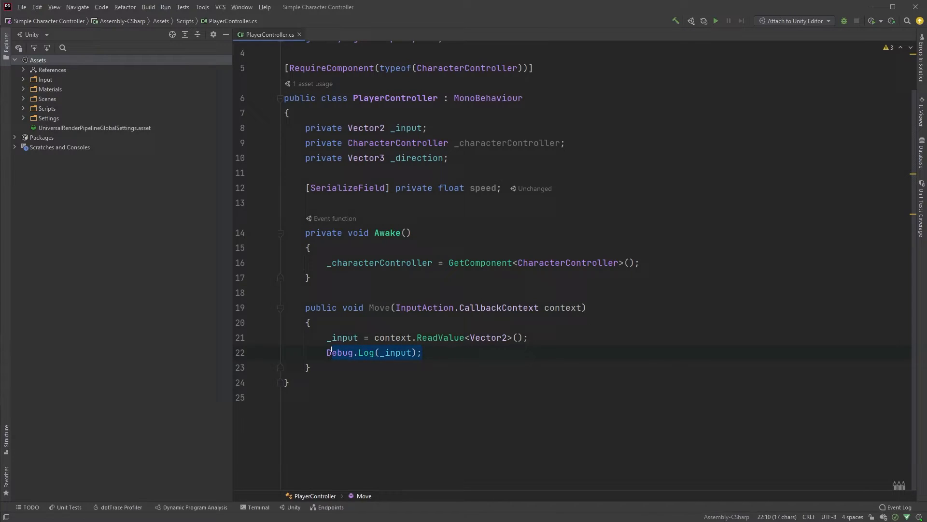
# - In Move, set _direction = new Vector3(_input.x, 0.0f, _input.y)
pyautogui.write('_d')
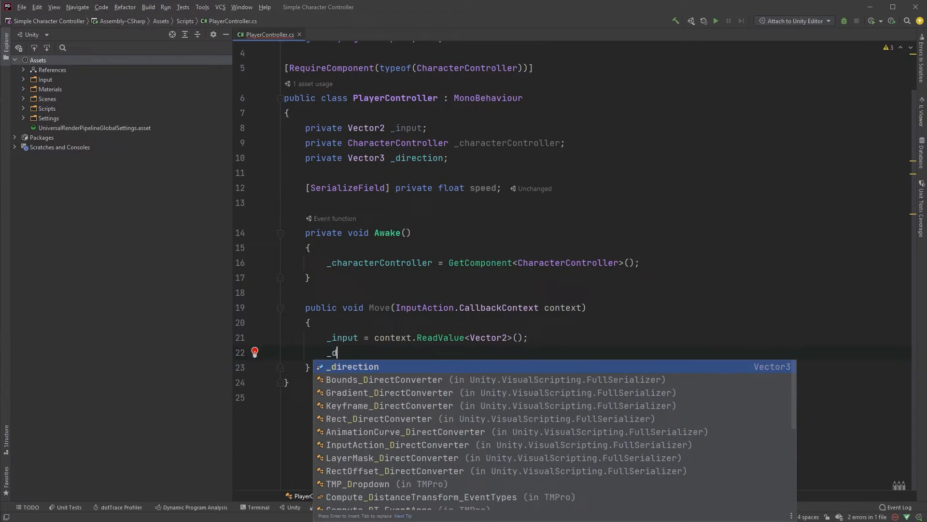
pyautogui.write('direction =')
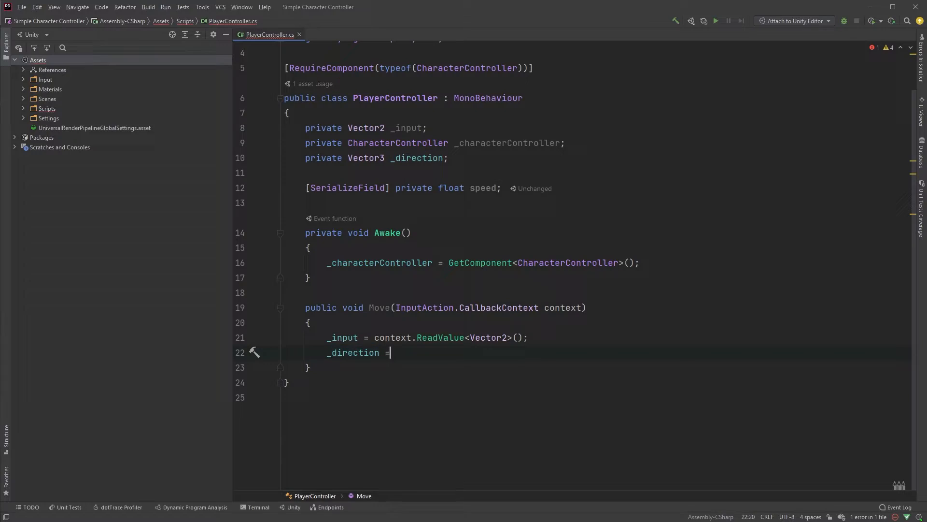
pyautogui.write('new Vec')
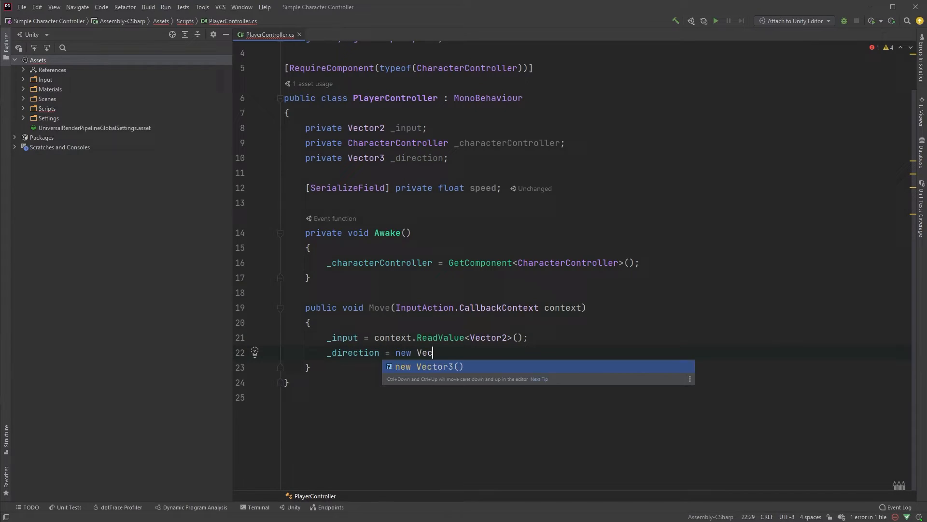
pyautogui.write('tor3(_input.x, 0.0f')
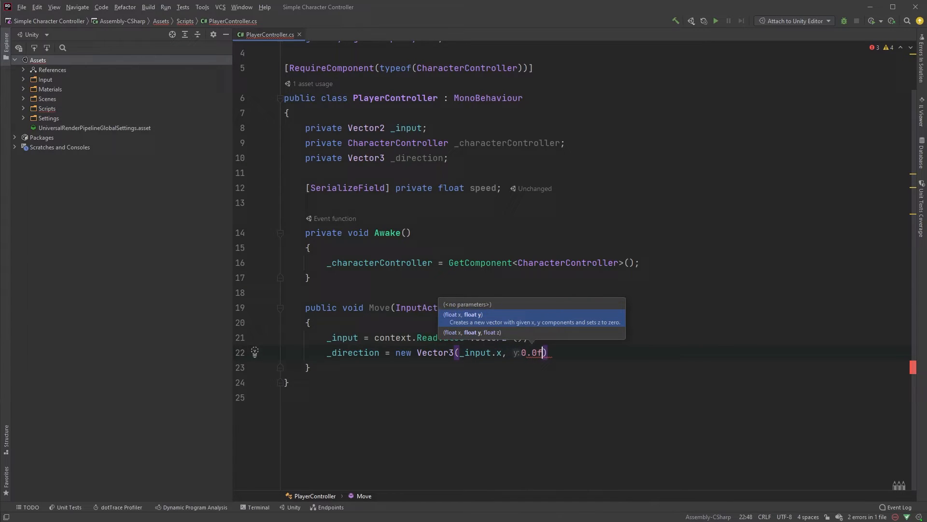
pyautogui.write(', z:_input.y')
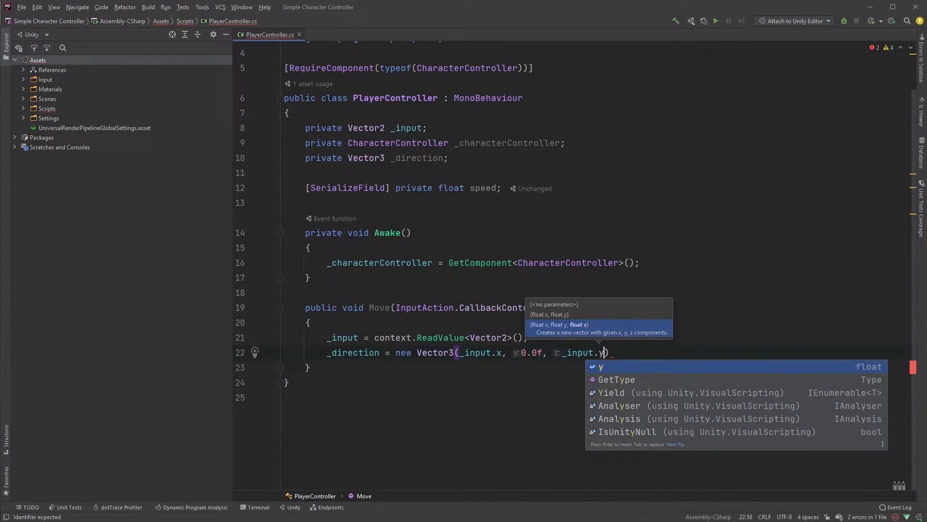
pyautogui.write(');')
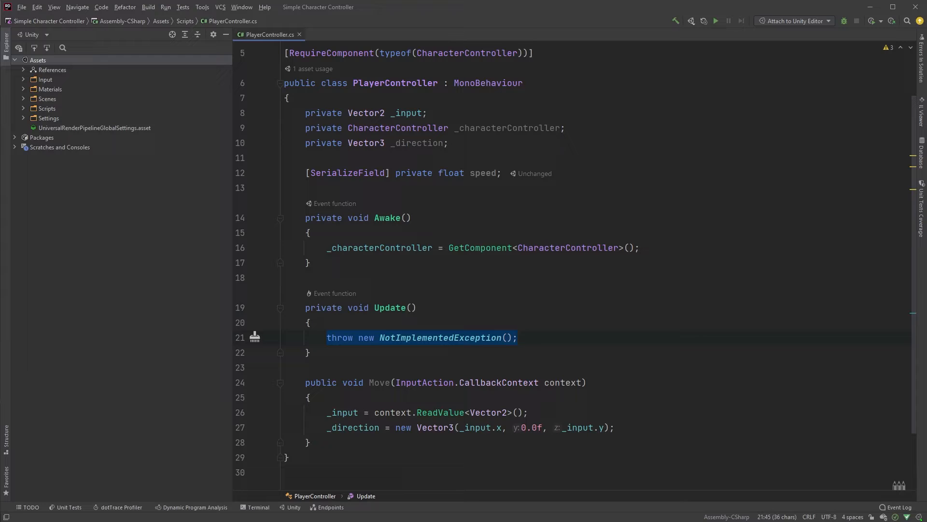
# - Replace Update's NotImplementedException with _characterController.Move(_direction)
pyautogui.press('Delete')
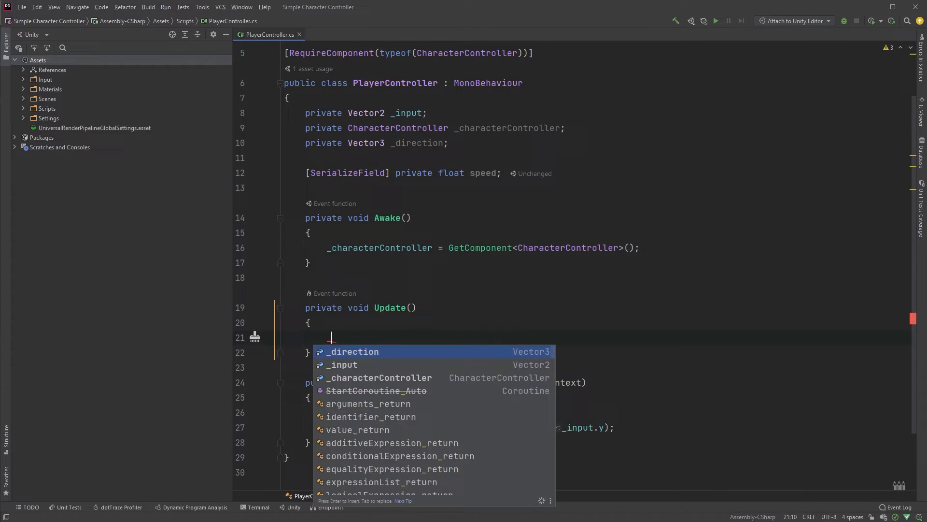
pyautogui.write('_characterController.m')
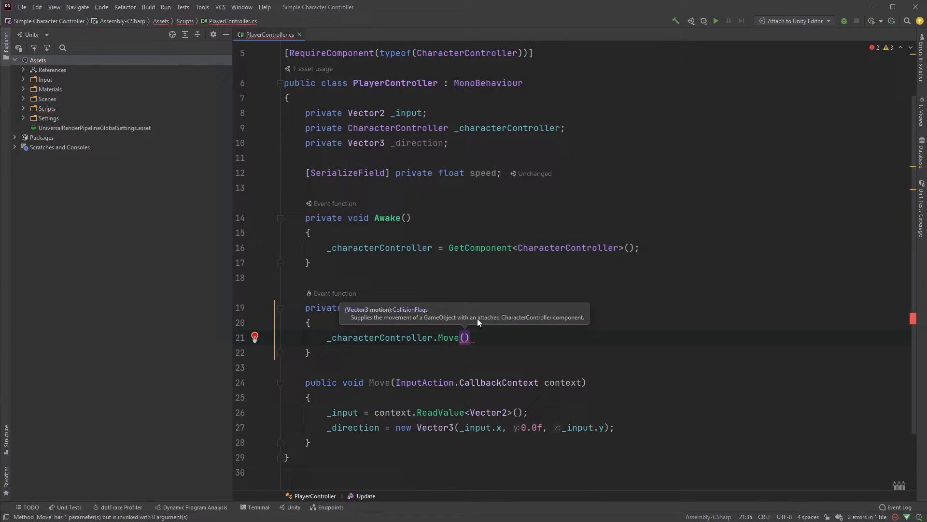
pyautogui.write('_di')
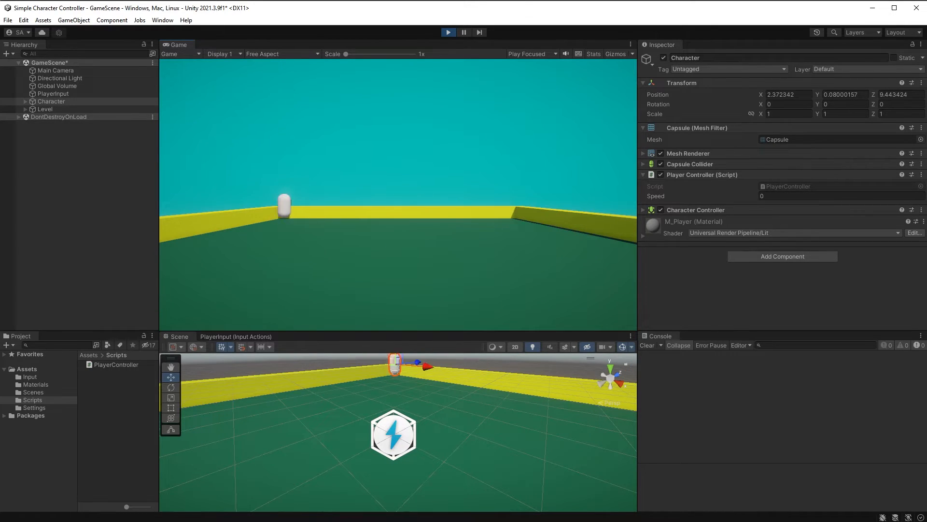
# - Stop play mode and set the Player Controller's Speed to 5
pyautogui.click(447, 32)
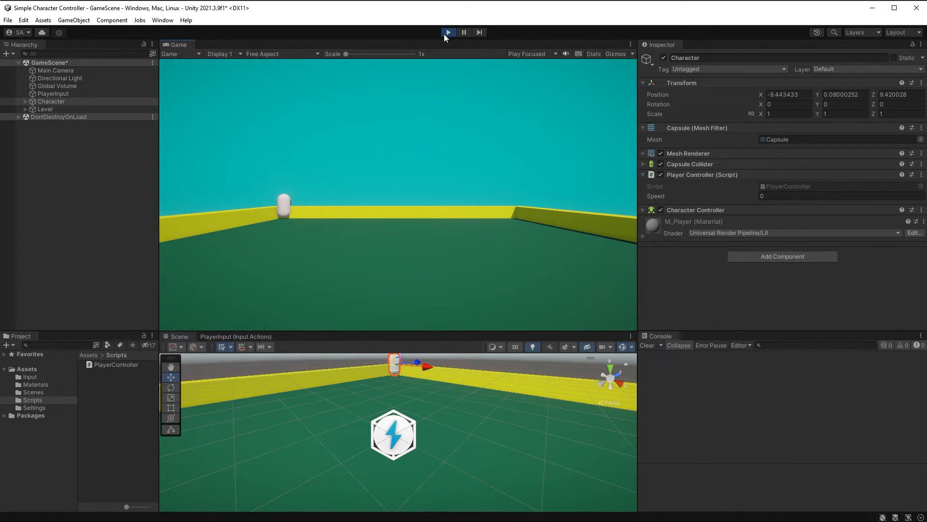
pyautogui.click(448, 32)
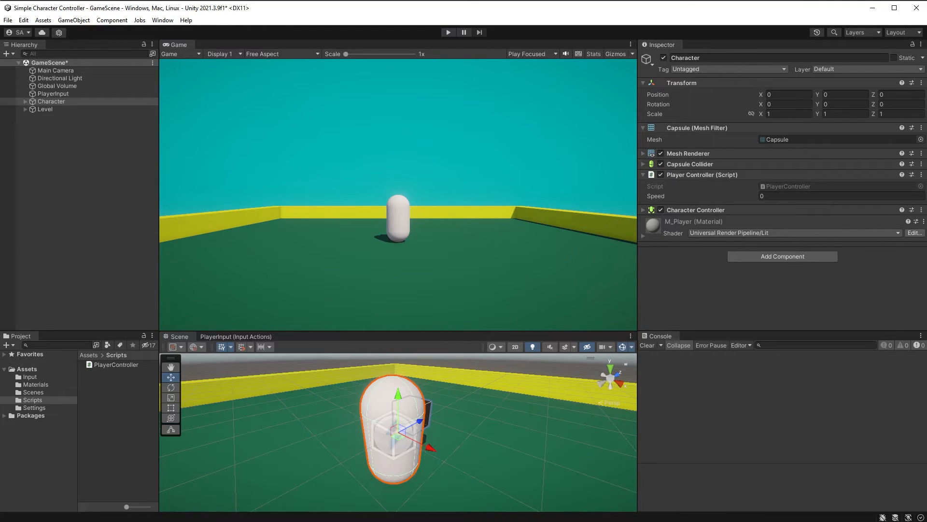
pyautogui.moveTo(585, 251)
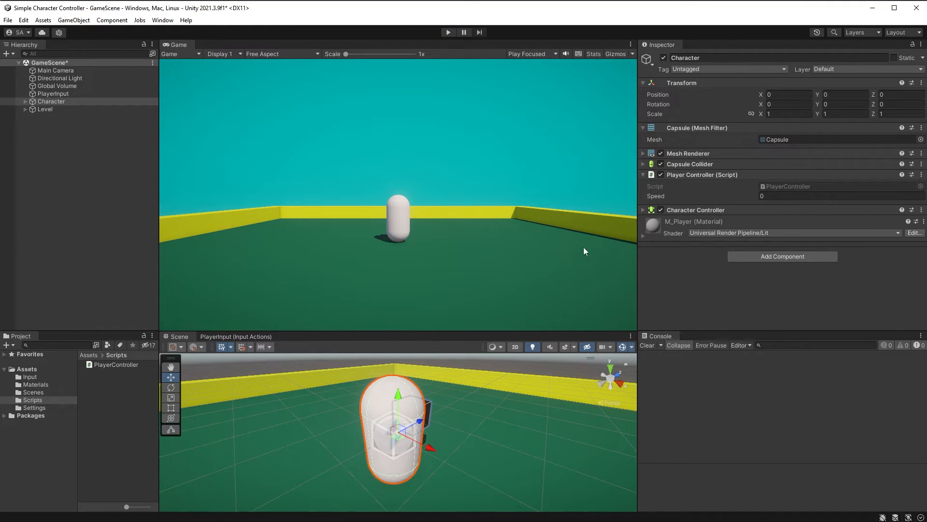
pyautogui.click(843, 196)
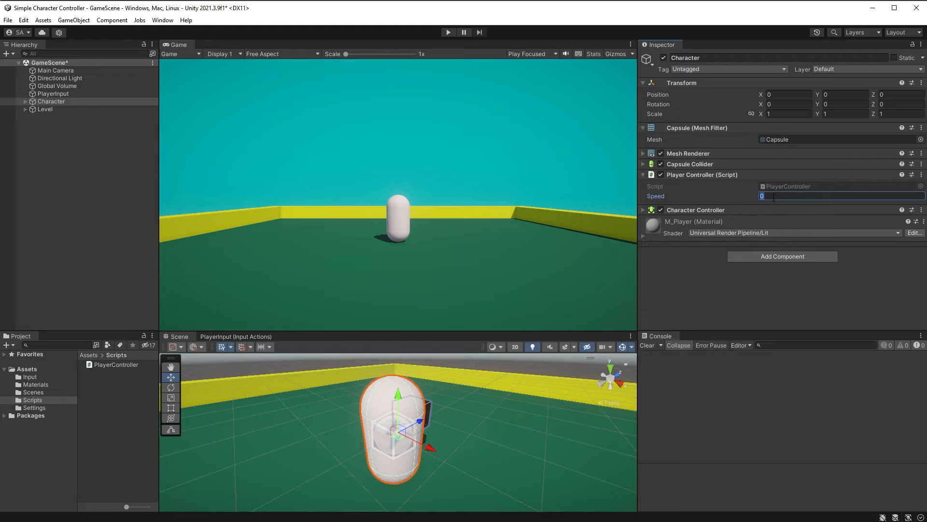
pyautogui.write('5')
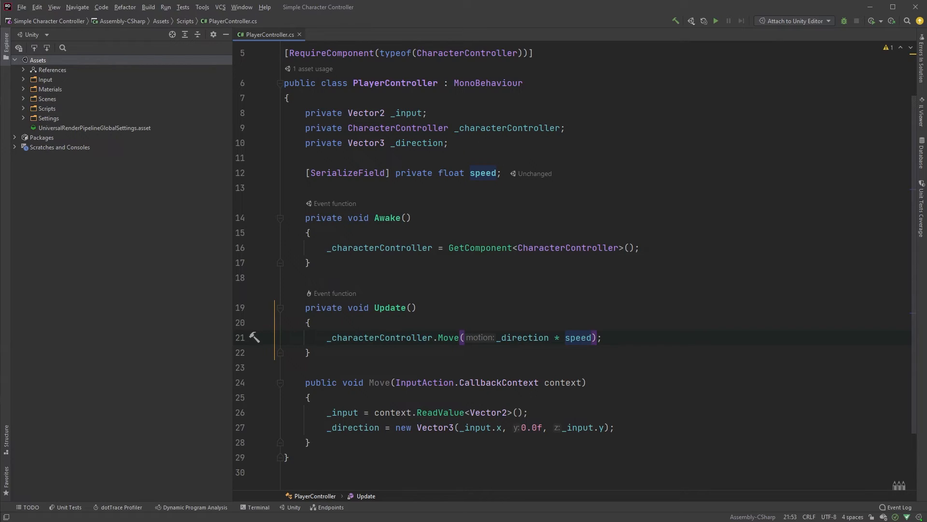
# - Extend the Move argument to _direction * speed * Time.deltaTime
pyautogui.write('* Time')
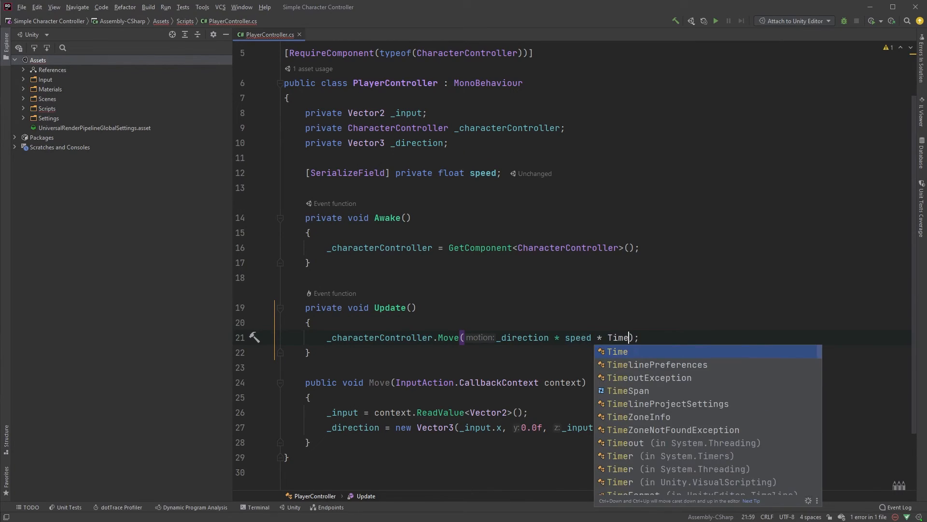
pyautogui.write('.deltaTime')
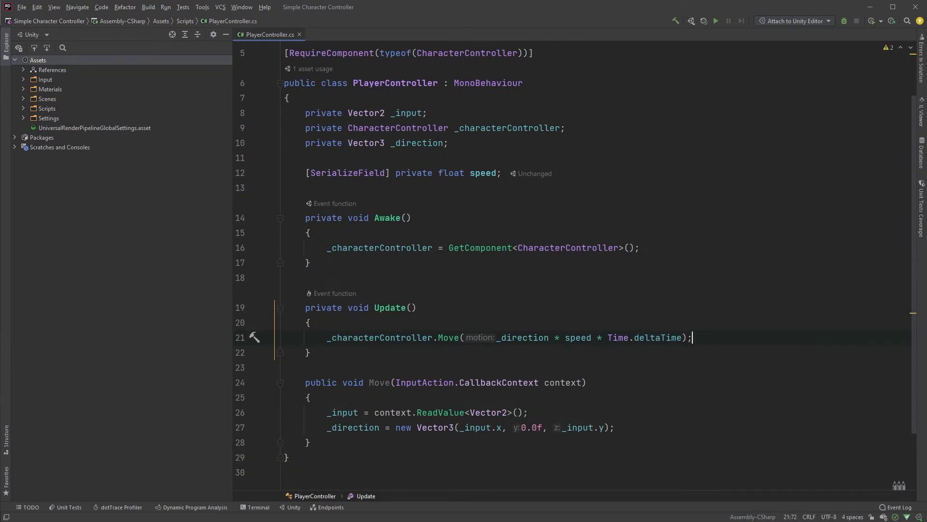